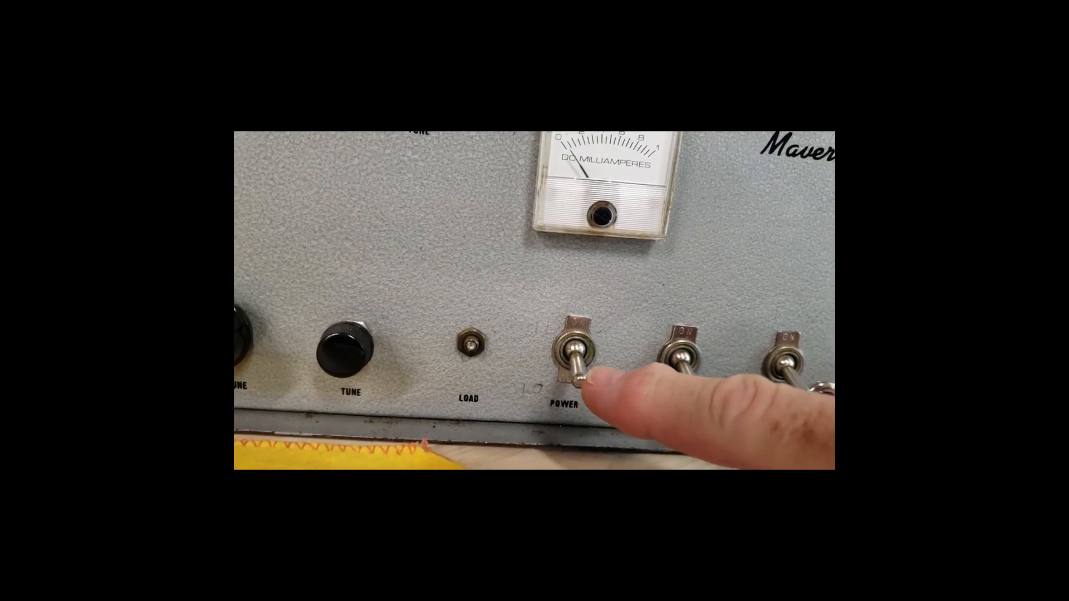
click(576, 351)
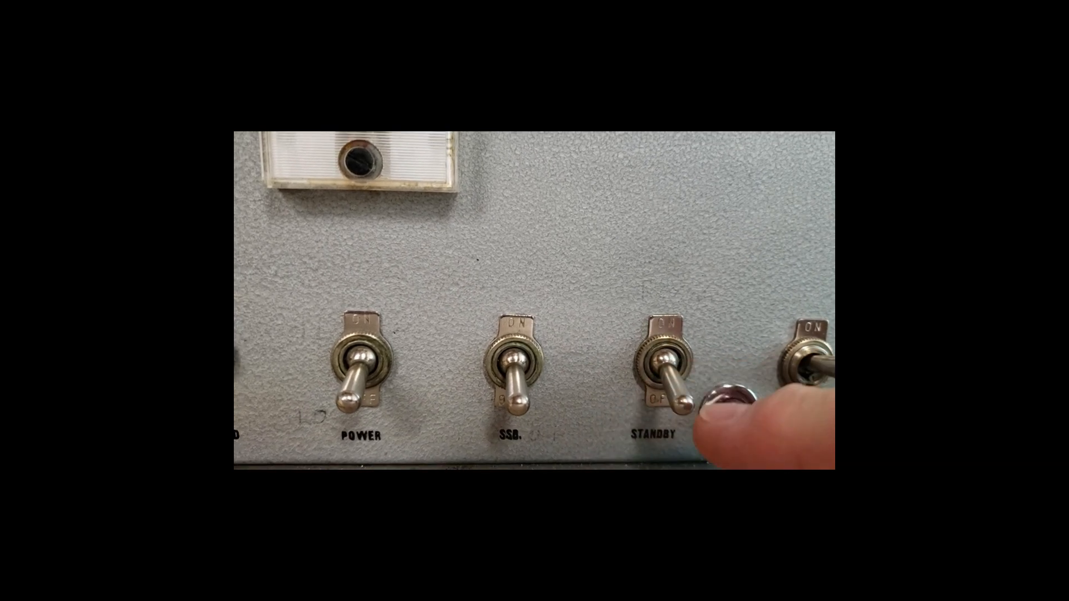
click(665, 369)
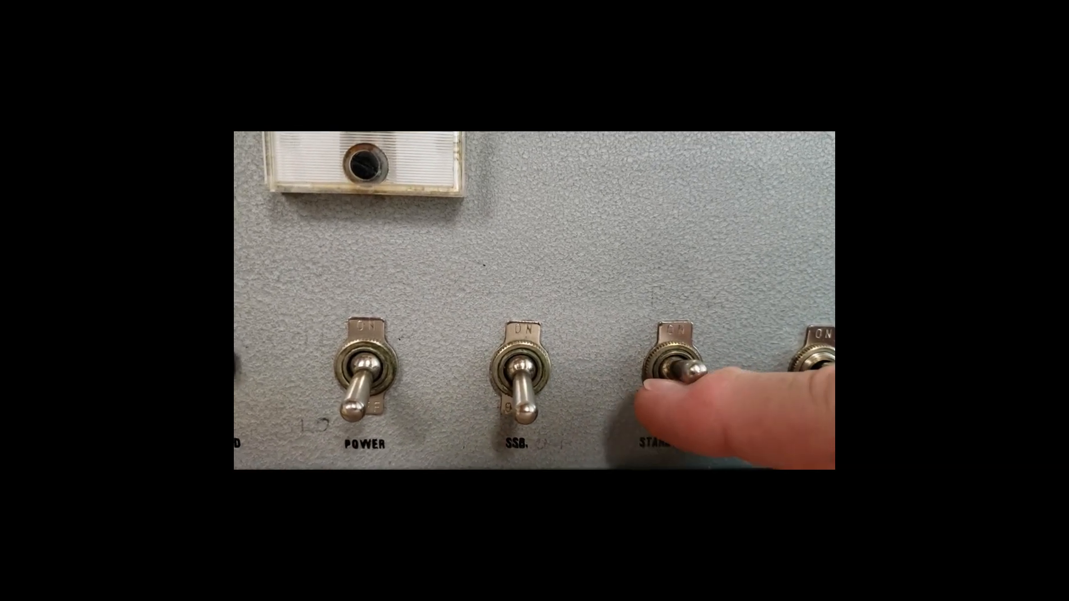
click(671, 368)
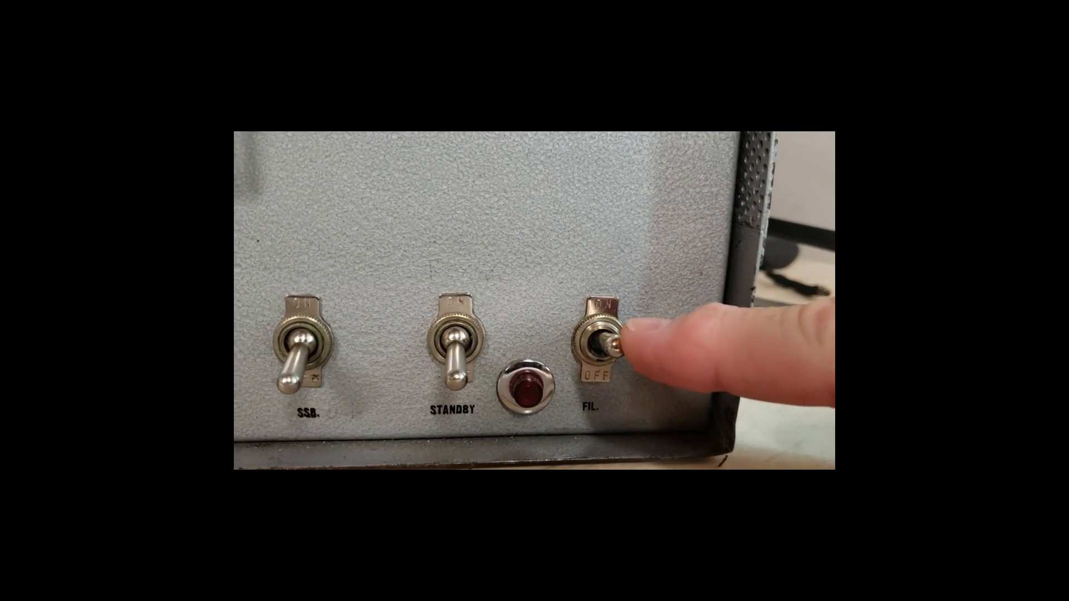
click(605, 347)
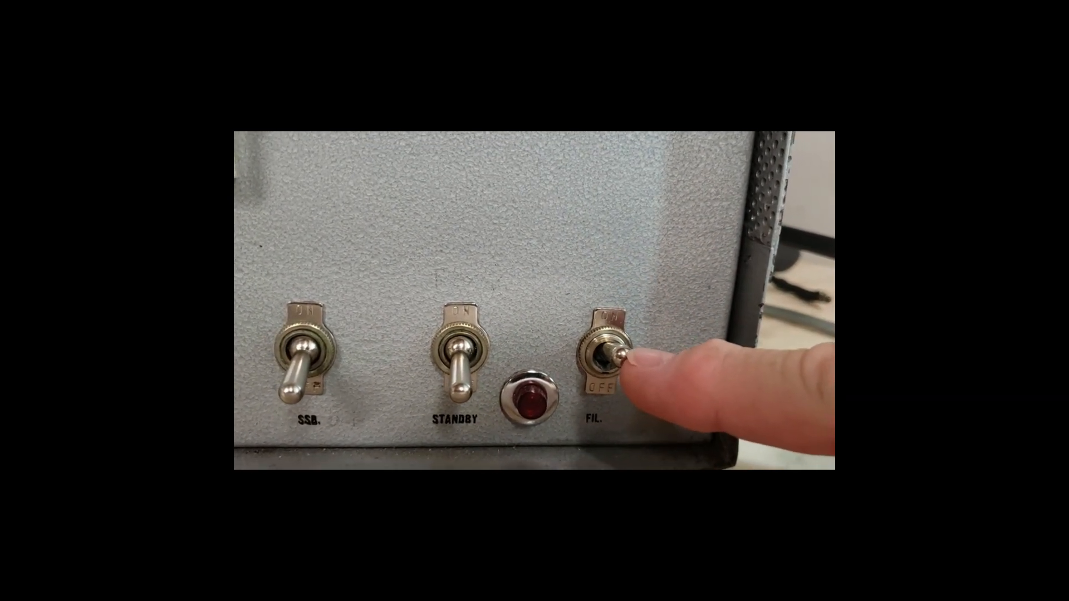
click(611, 354)
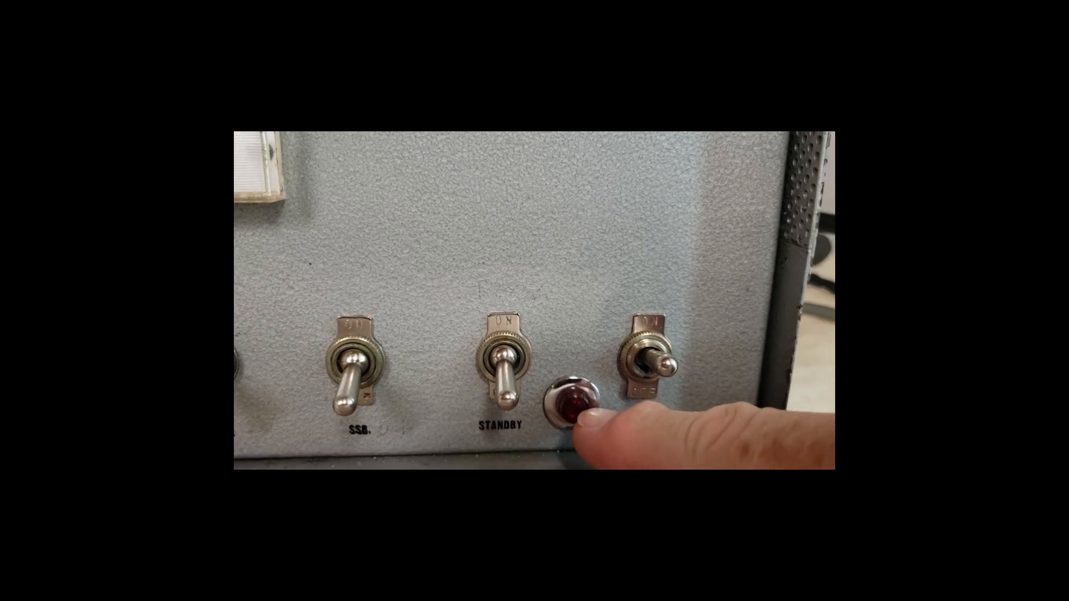
click(648, 348)
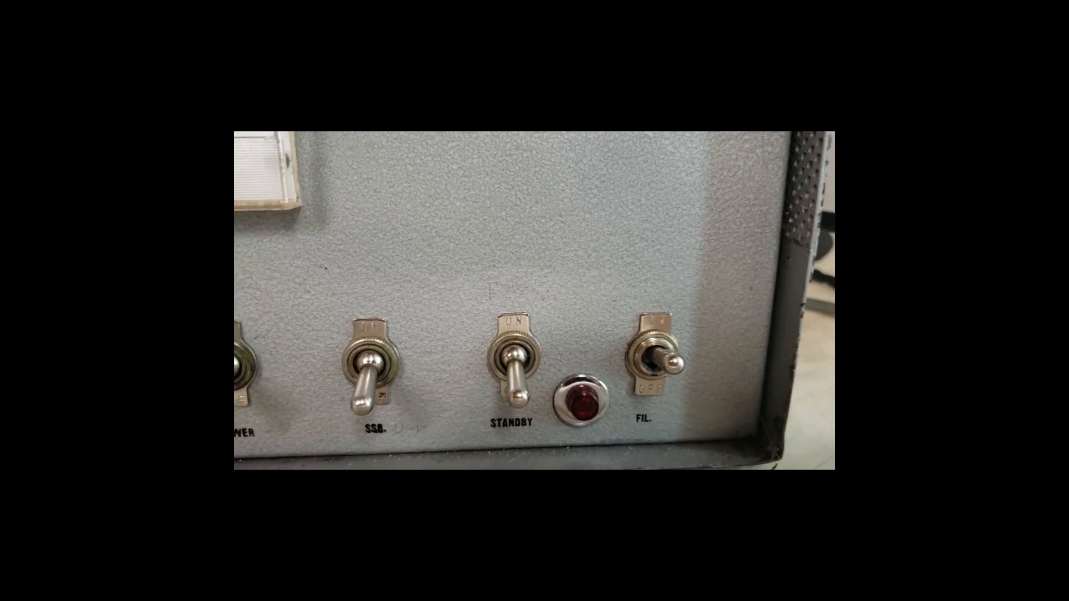